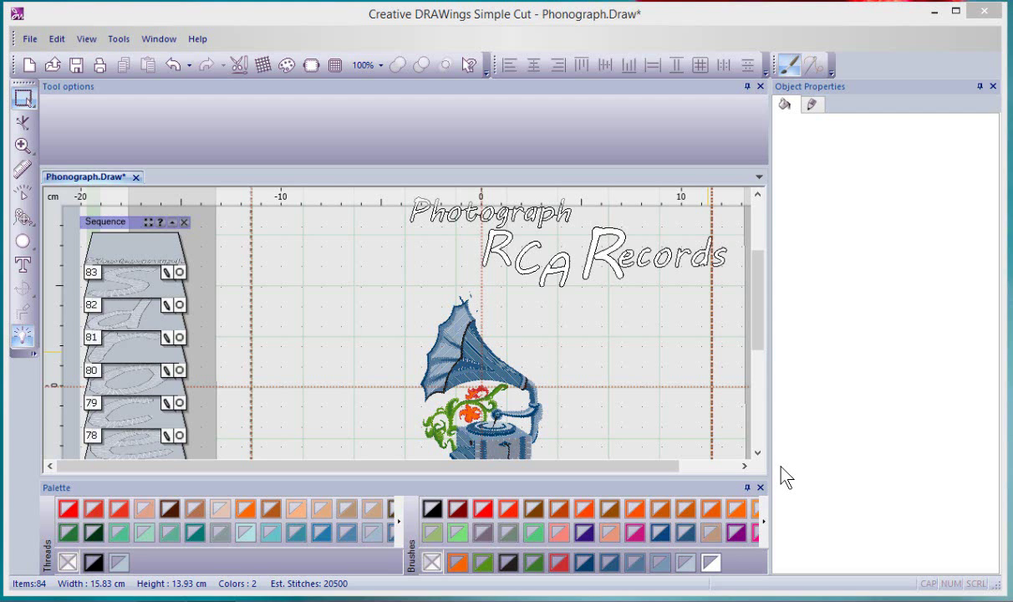
{"action": "mouse_move", "coordinate": [634, 378]}
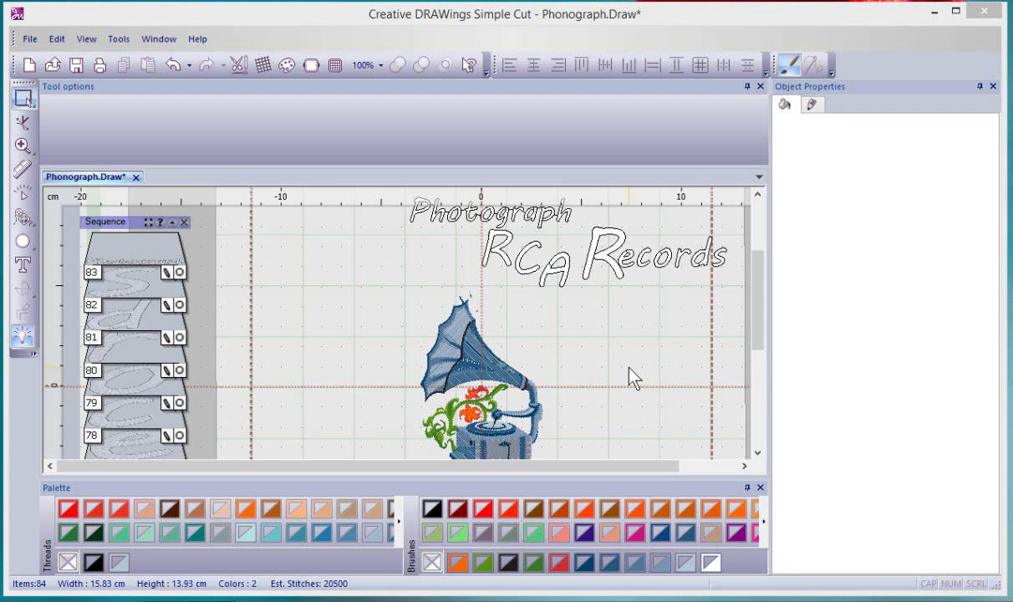
- Place the text 'Artistic' on the canvas left of the phonograph with the Edit text tool
{"action": "left_click", "coordinate": [455, 326]}
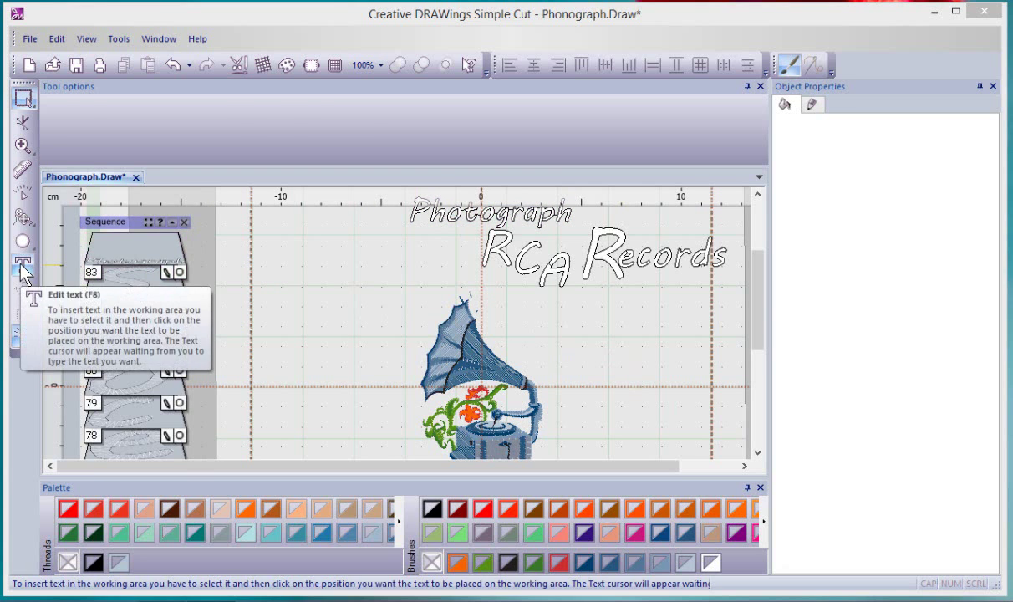
{"action": "left_click", "coordinate": [23, 267]}
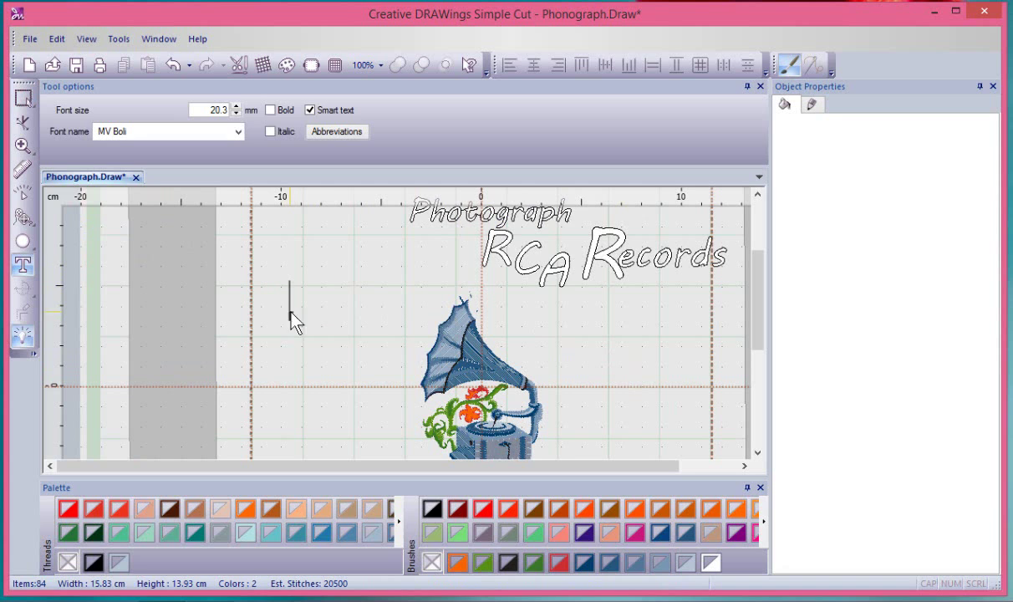
{"action": "mouse_move", "coordinate": [376, 341]}
{"action": "type", "text": "A"}
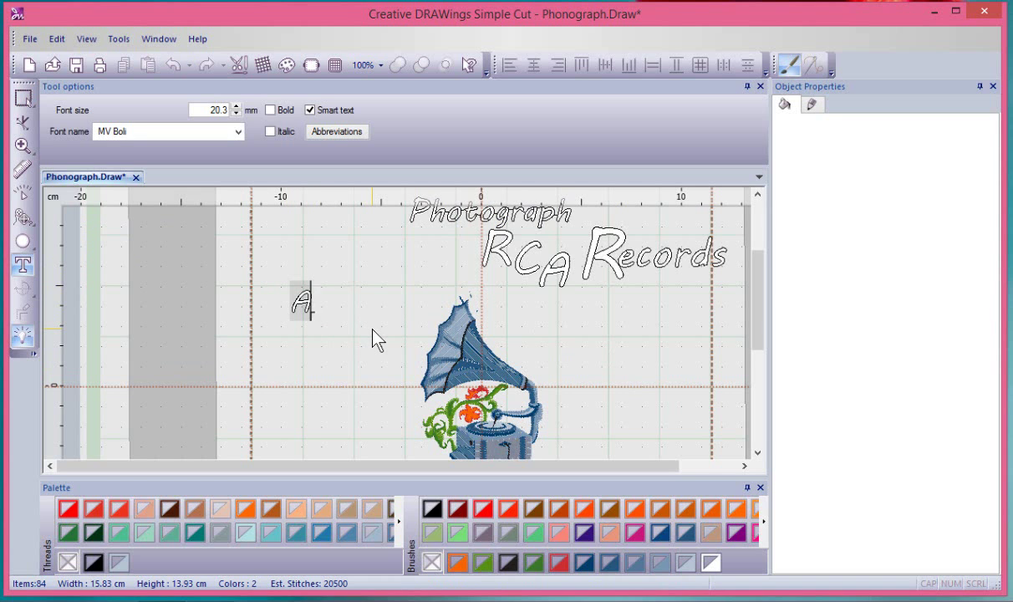
{"action": "type", "text": "rtist"}
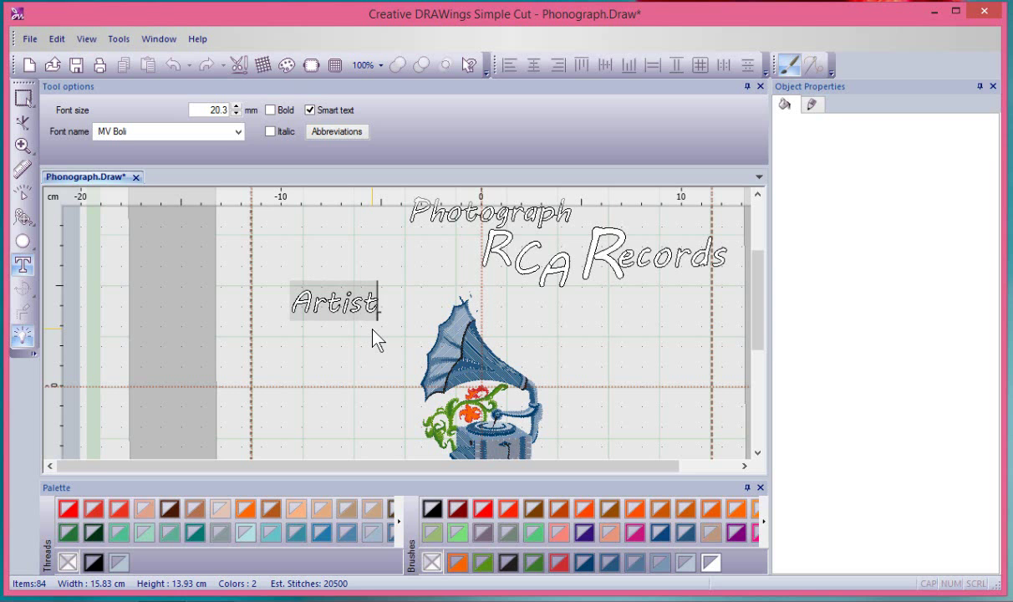
{"action": "type", "text": "ic"}
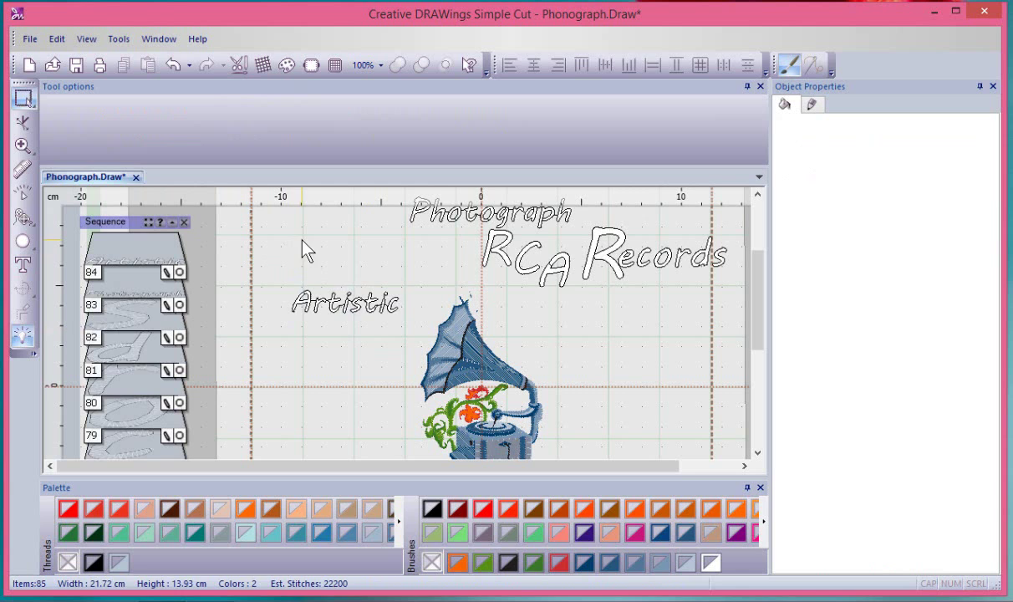
{"action": "mouse_move", "coordinate": [350, 341]}
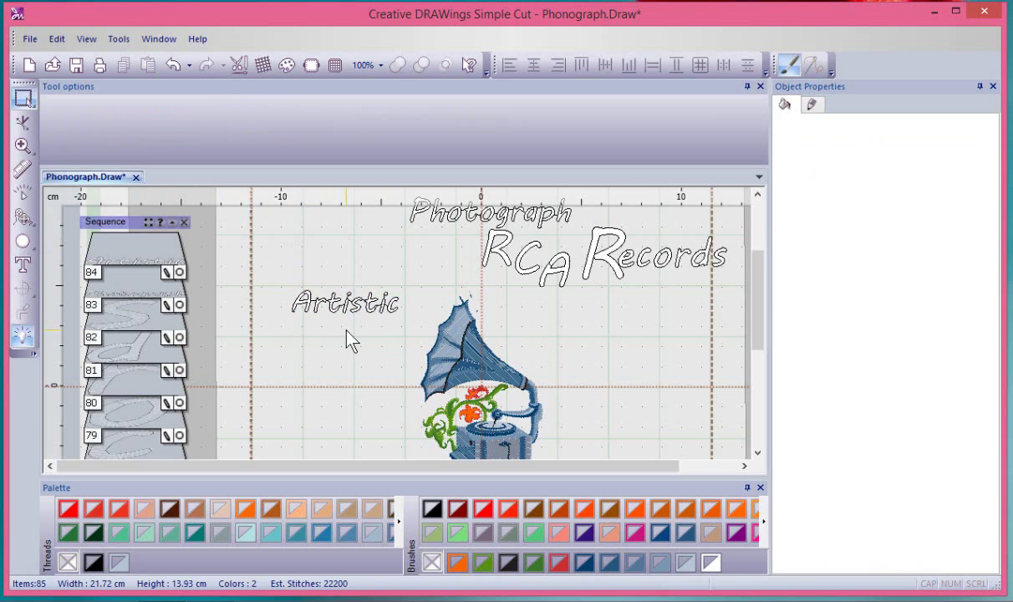
- Draw an ellipse beside the gramophone and apply it as the path for 'Artistic'
{"action": "left_click", "coordinate": [345, 303]}
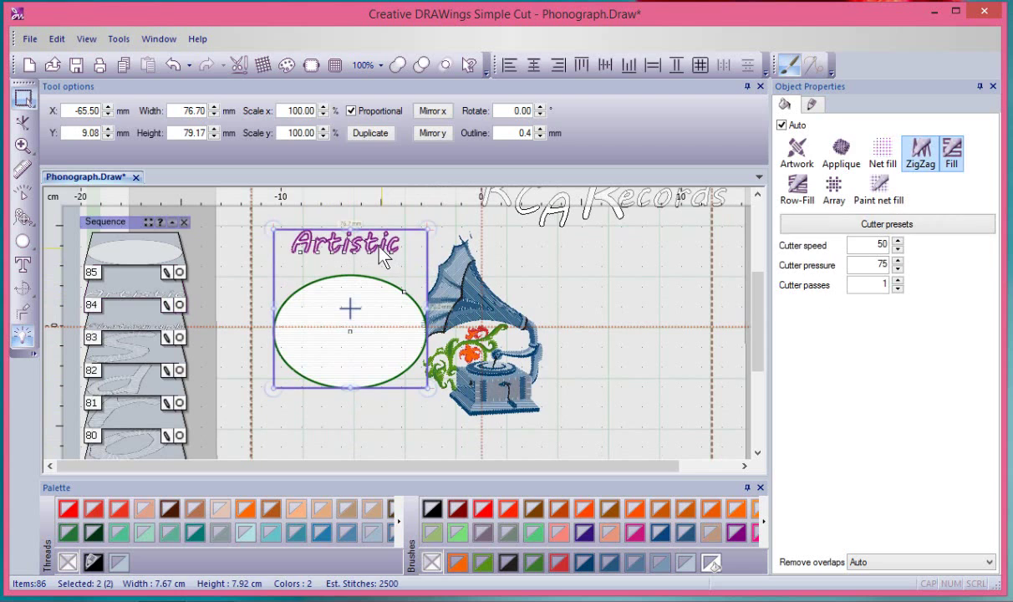
{"action": "mouse_move", "coordinate": [381, 268]}
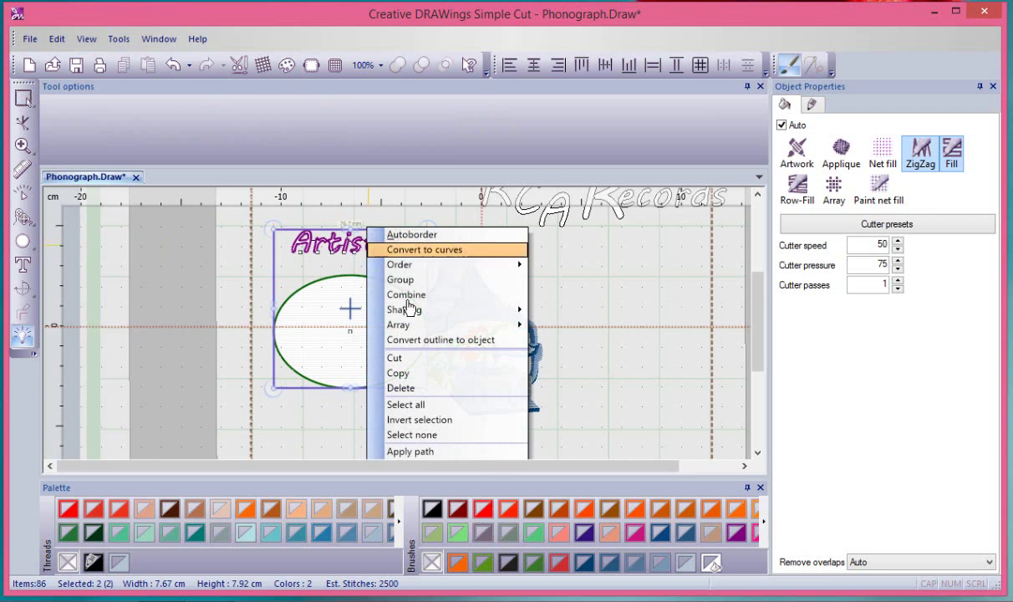
{"action": "mouse_move", "coordinate": [433, 452]}
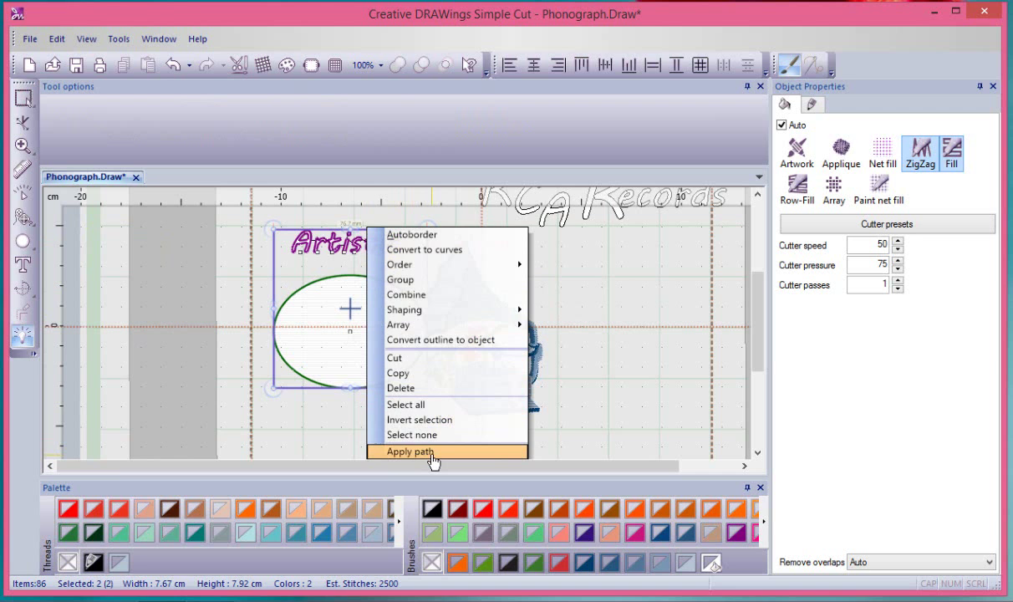
{"action": "left_click", "coordinate": [408, 451]}
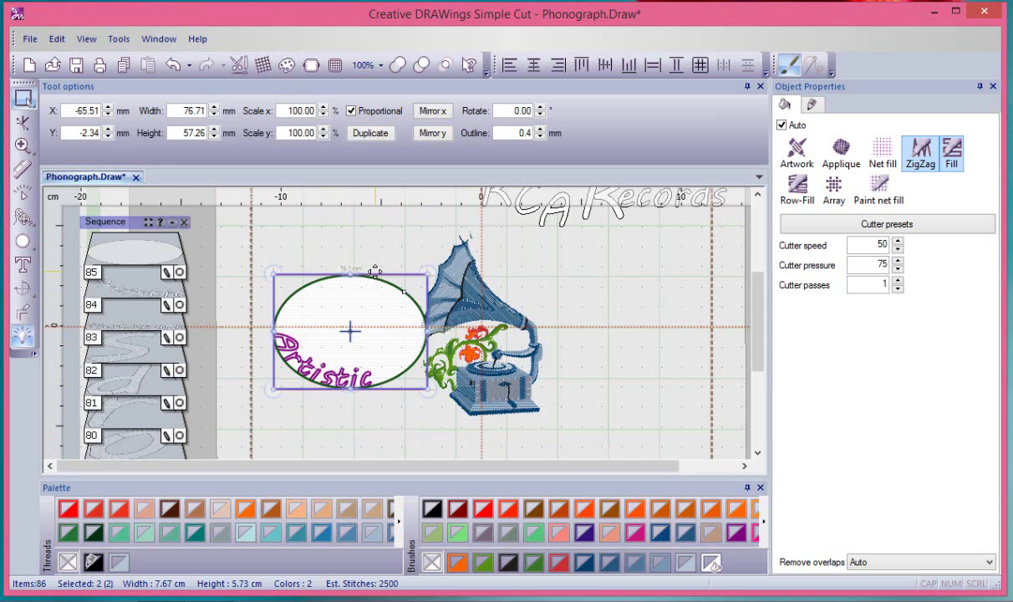
{"action": "mouse_move", "coordinate": [375, 291]}
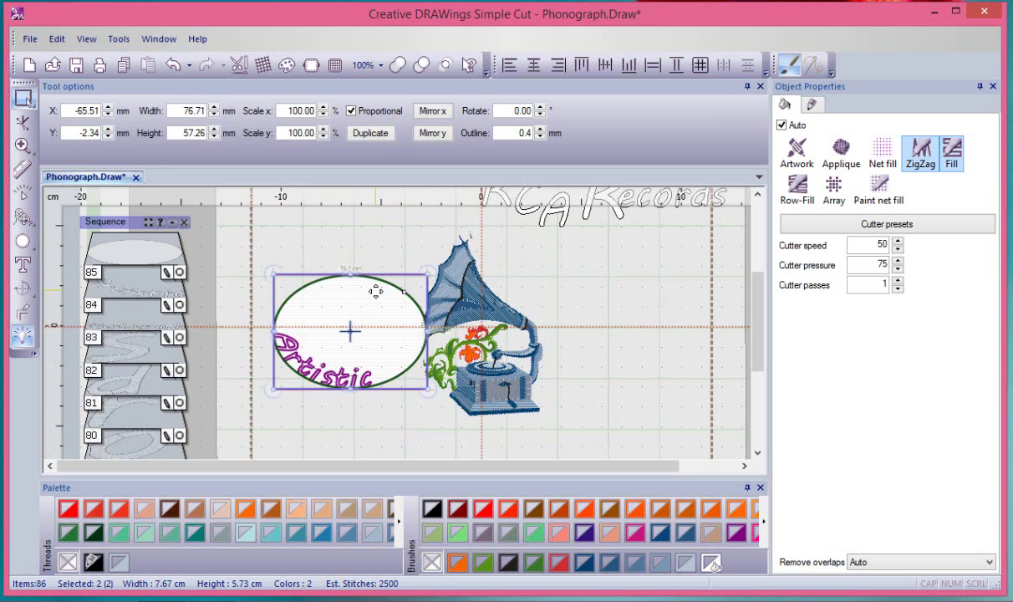
- Reverse the path text's direction so 'Artistic' arcs over the top of the oval
{"action": "left_click", "coordinate": [24, 100]}
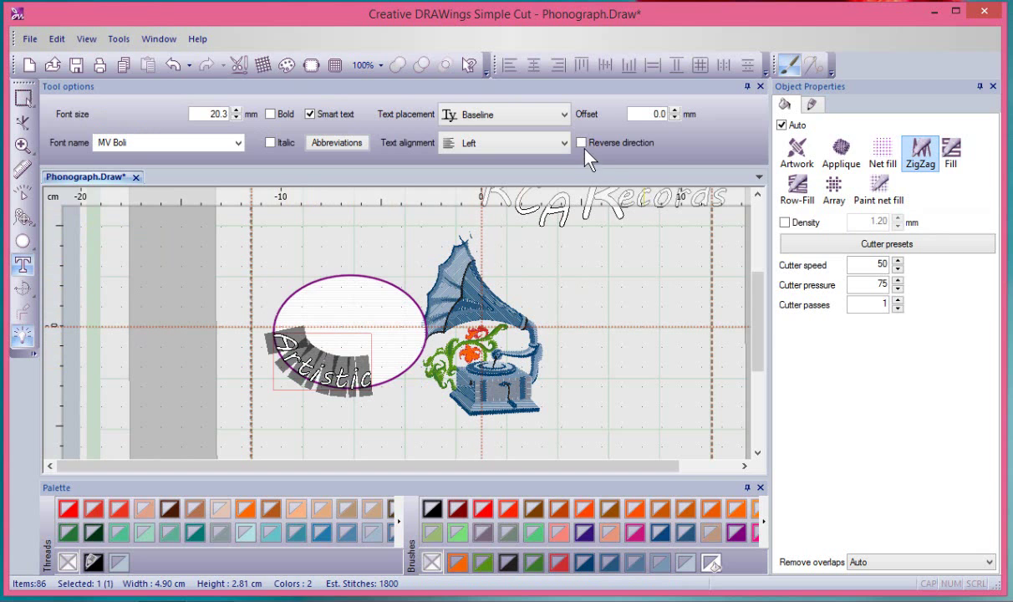
{"action": "left_click", "coordinate": [582, 142]}
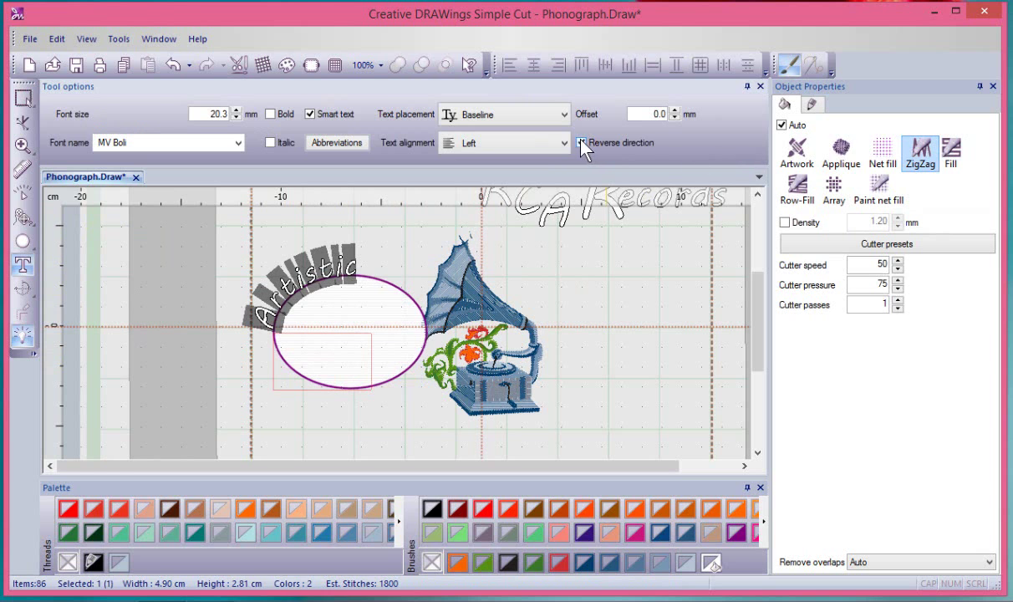
{"action": "left_click", "coordinate": [582, 142]}
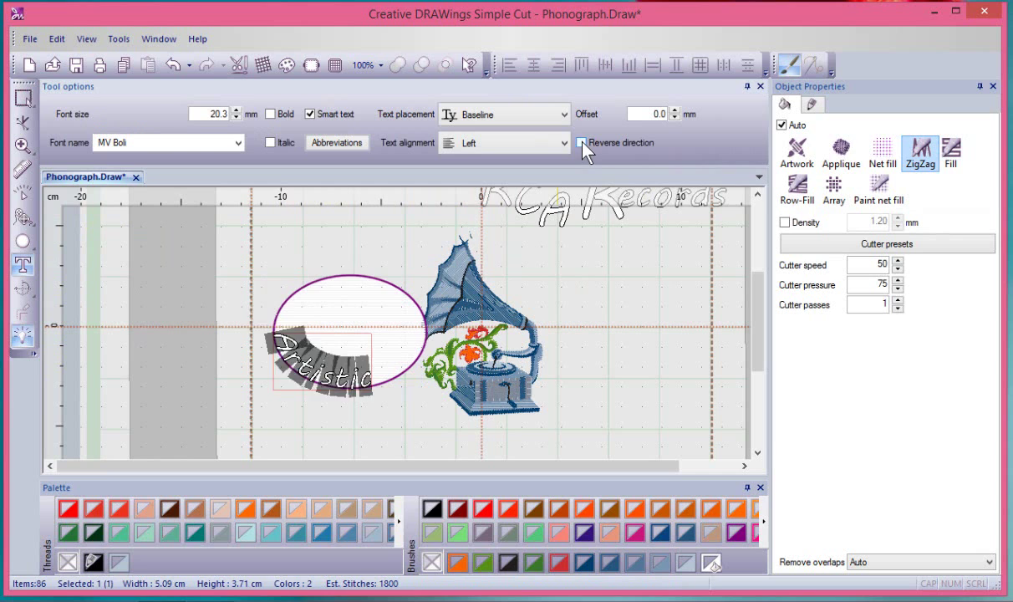
{"action": "left_click", "coordinate": [582, 142]}
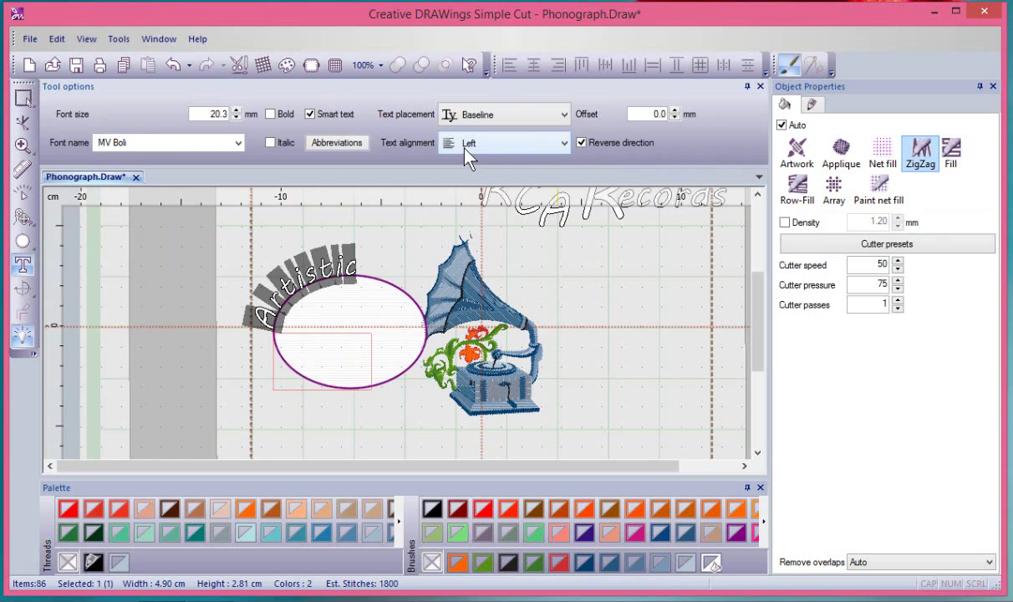
- Try Center and Right text alignment along the oval, ending back on Left
{"action": "left_click", "coordinate": [503, 142]}
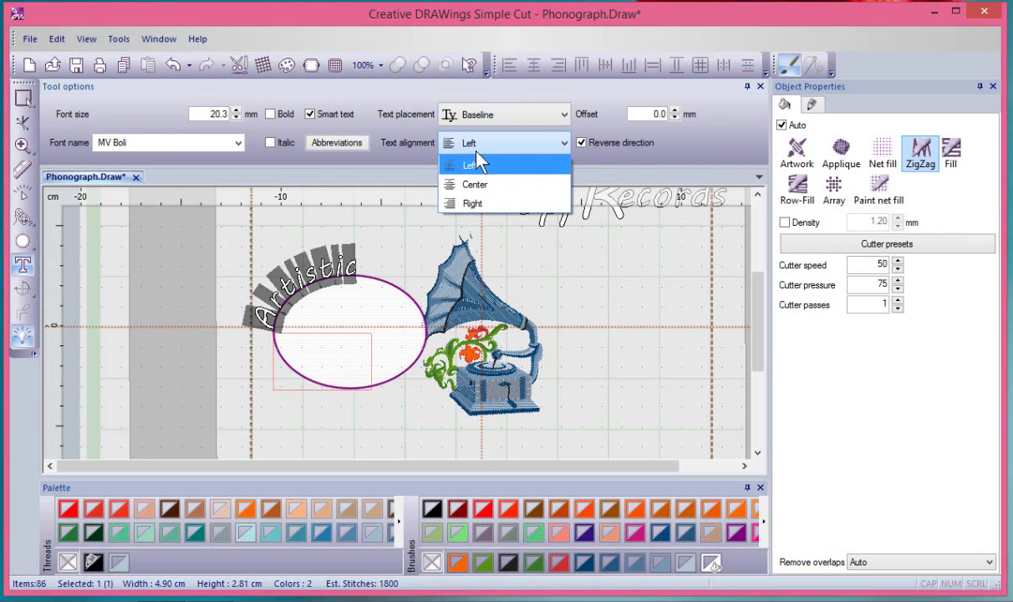
{"action": "left_click", "coordinate": [475, 184]}
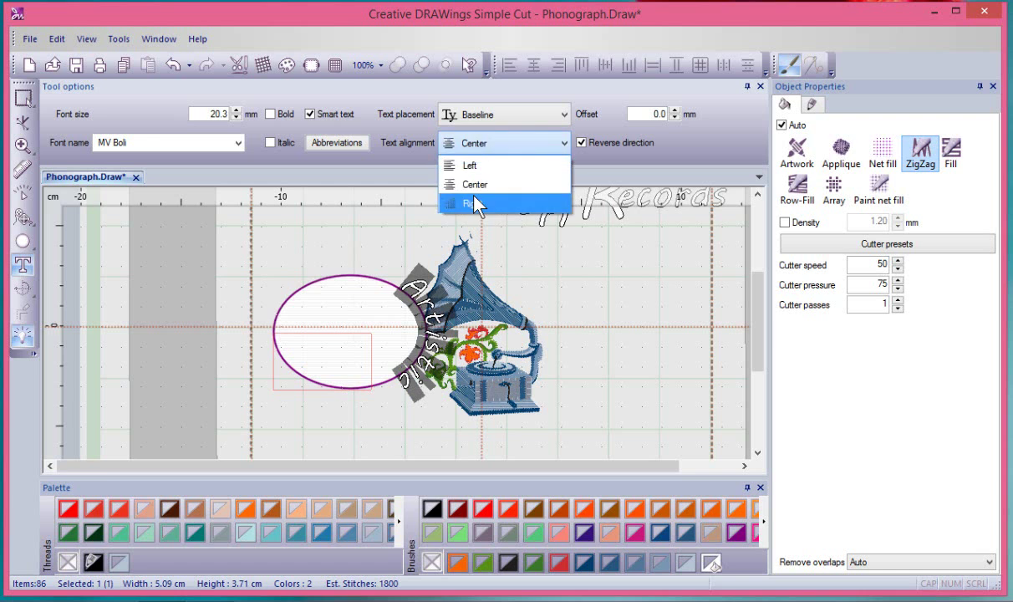
{"action": "left_click", "coordinate": [472, 204]}
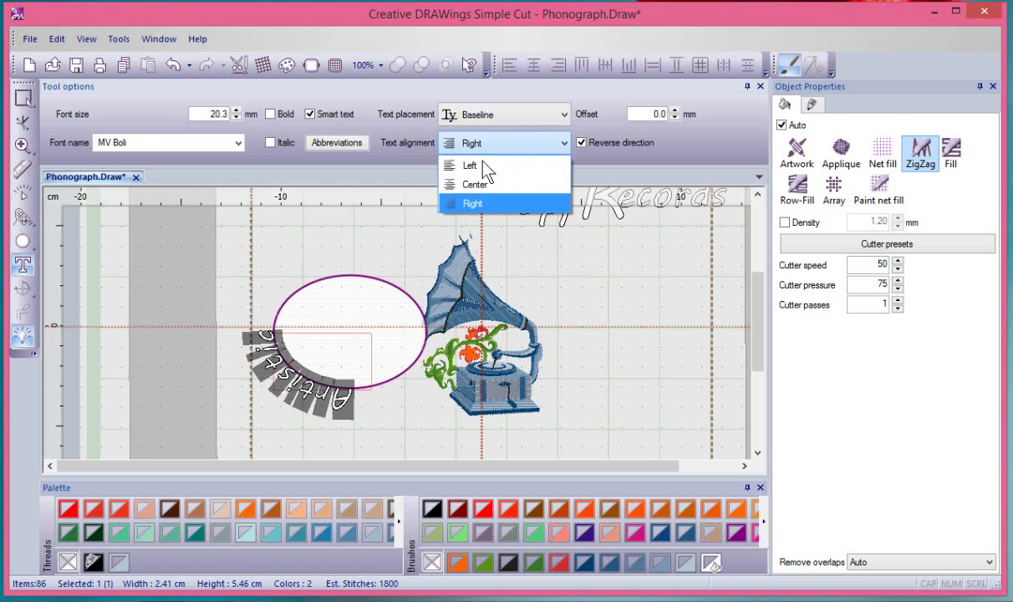
{"action": "left_click", "coordinate": [472, 165]}
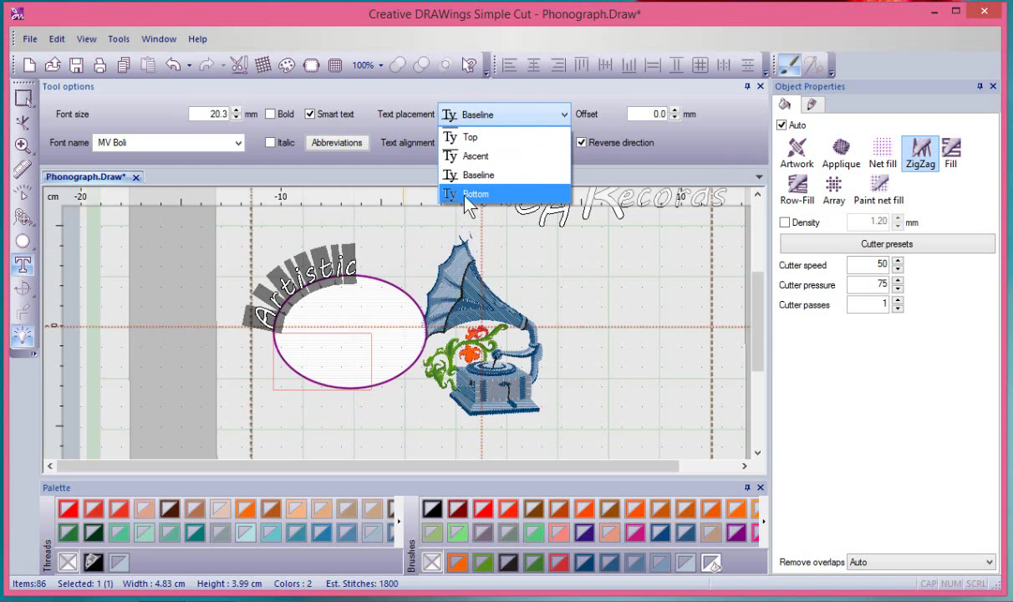
- Try Bottom and Ascent text placement, settle on Baseline, and toggle Reverse direction off and on
{"action": "left_click", "coordinate": [475, 194]}
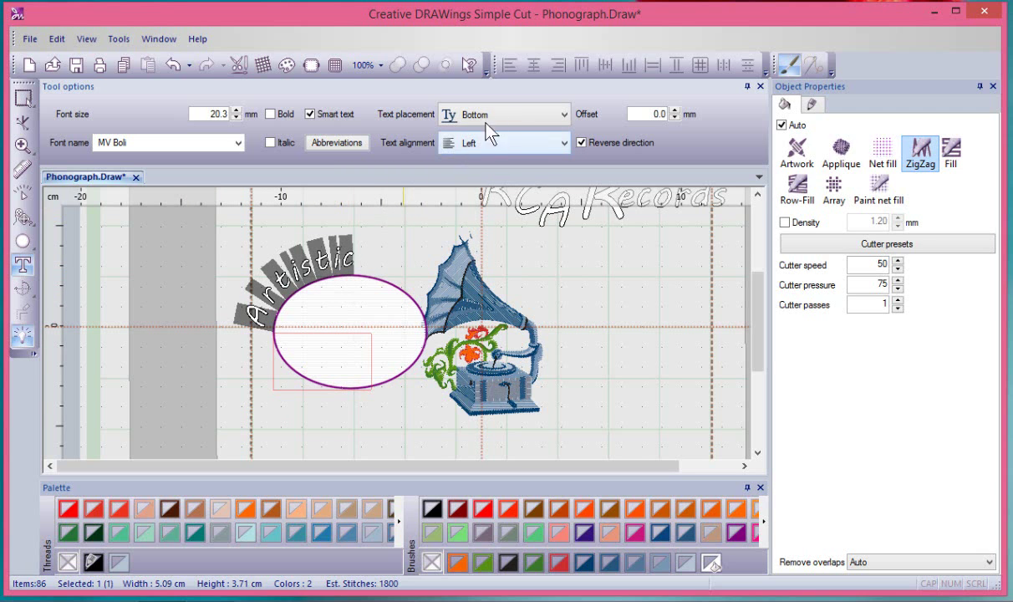
{"action": "left_click", "coordinate": [562, 114]}
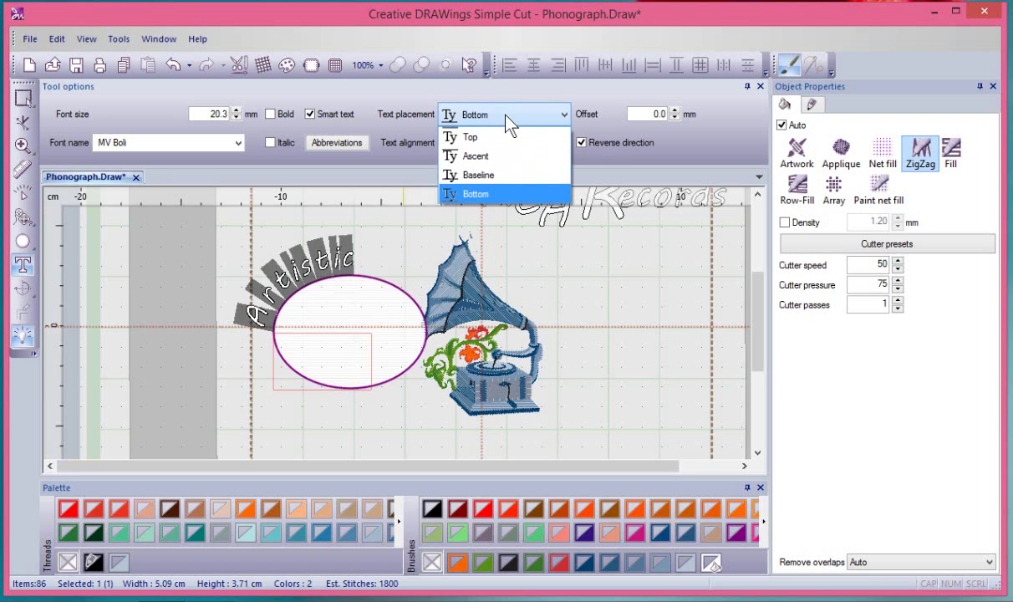
{"action": "left_click", "coordinate": [477, 155]}
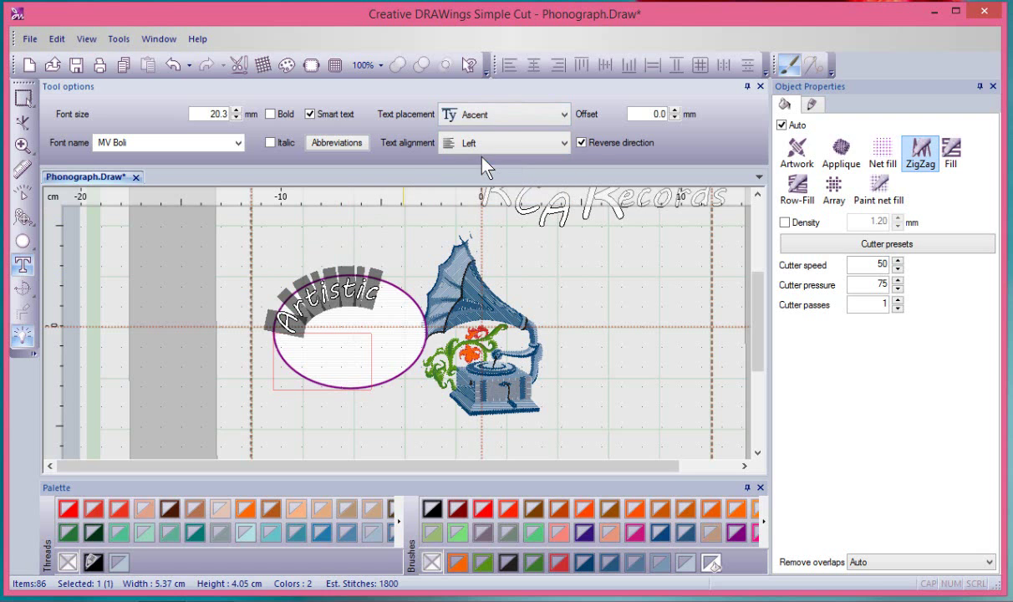
{"action": "left_click", "coordinate": [505, 114]}
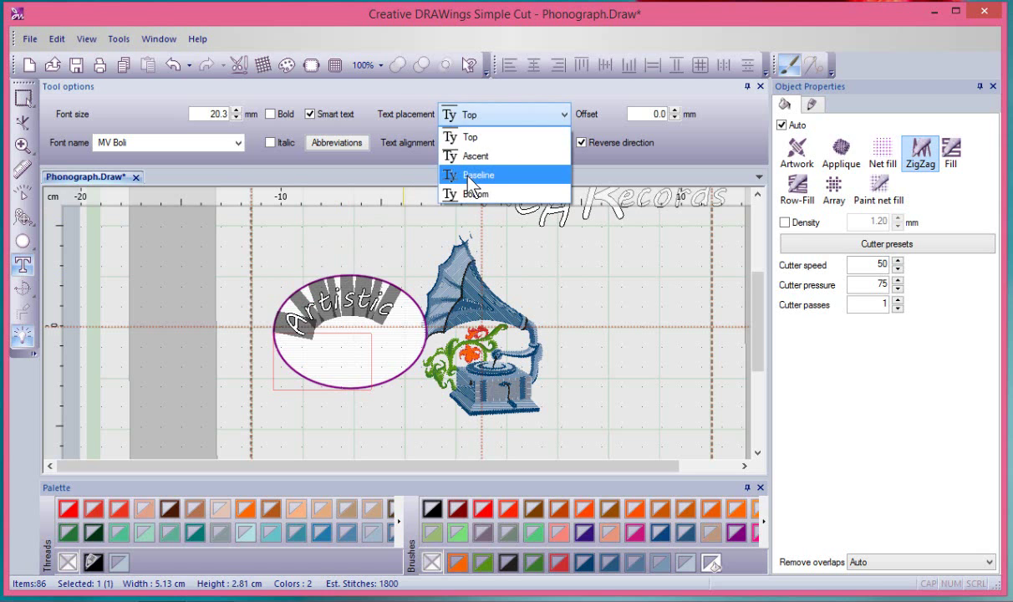
{"action": "left_click", "coordinate": [478, 176]}
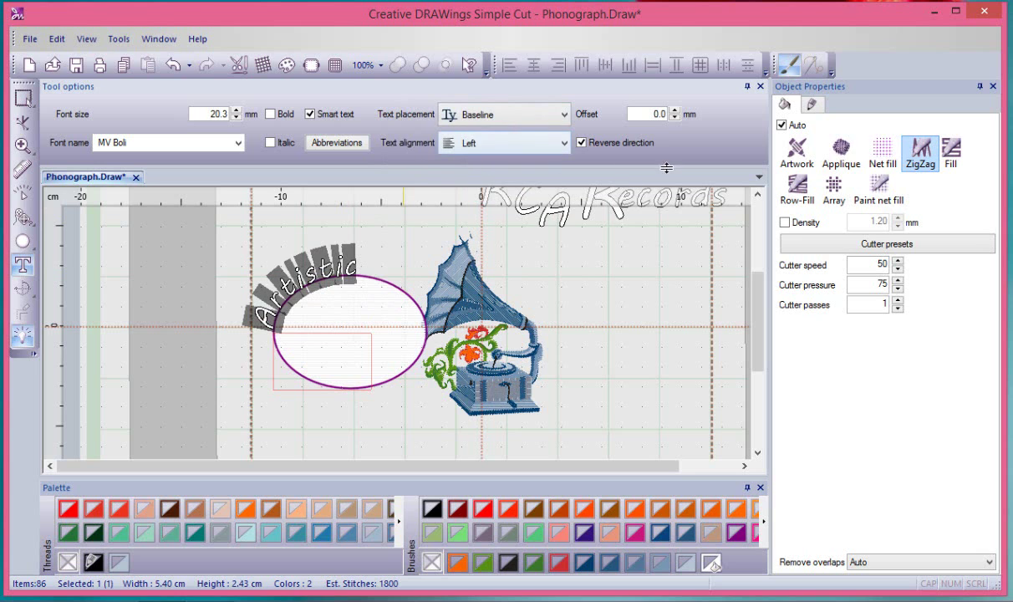
{"action": "left_click", "coordinate": [582, 142]}
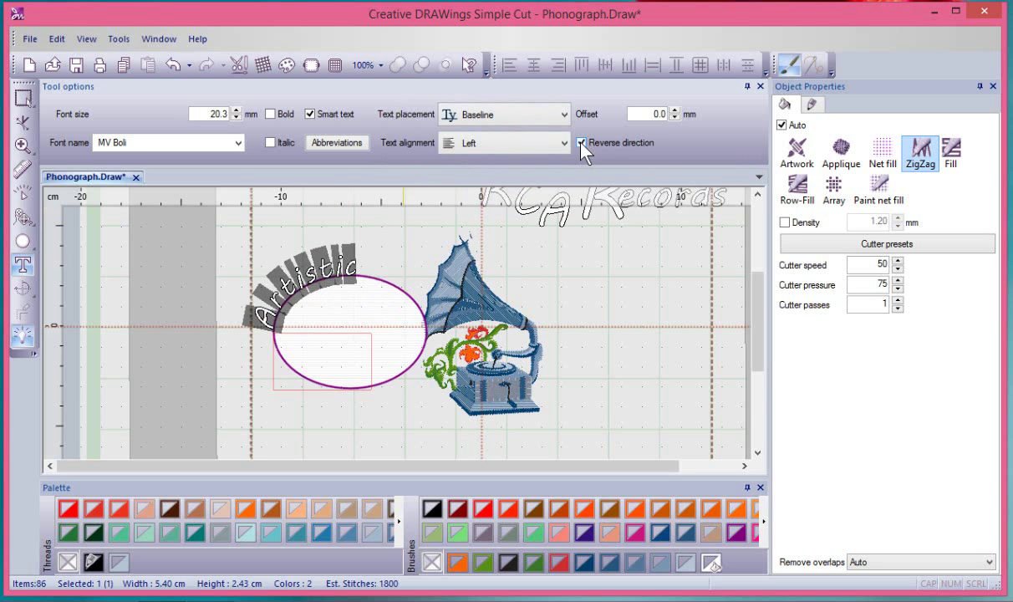
{"action": "left_click", "coordinate": [582, 142]}
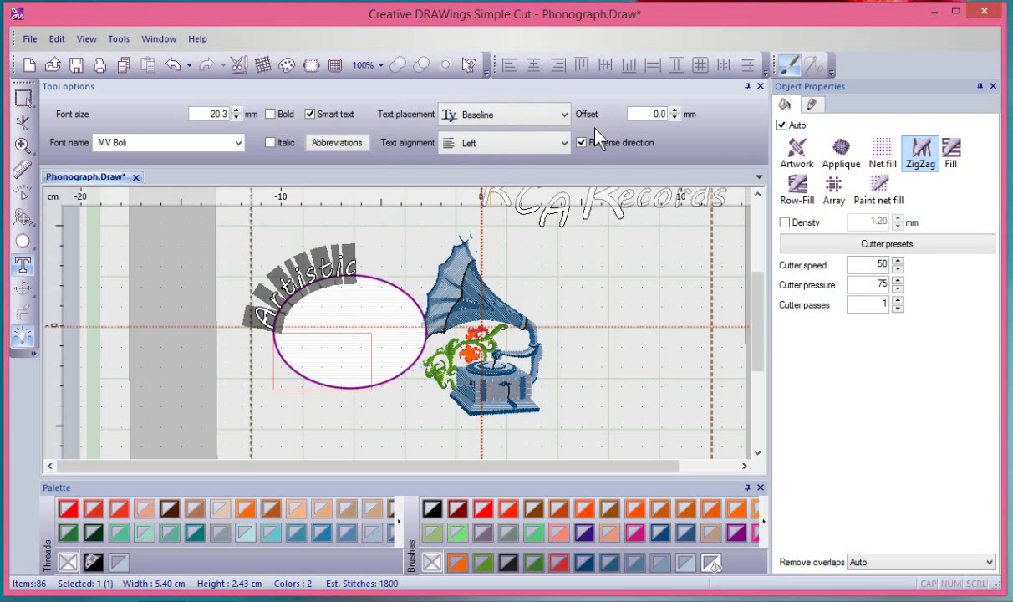
- Set the path text's Offset to 200 so 'Artistic' slides across the top of the oval
{"action": "left_click", "coordinate": [582, 142]}
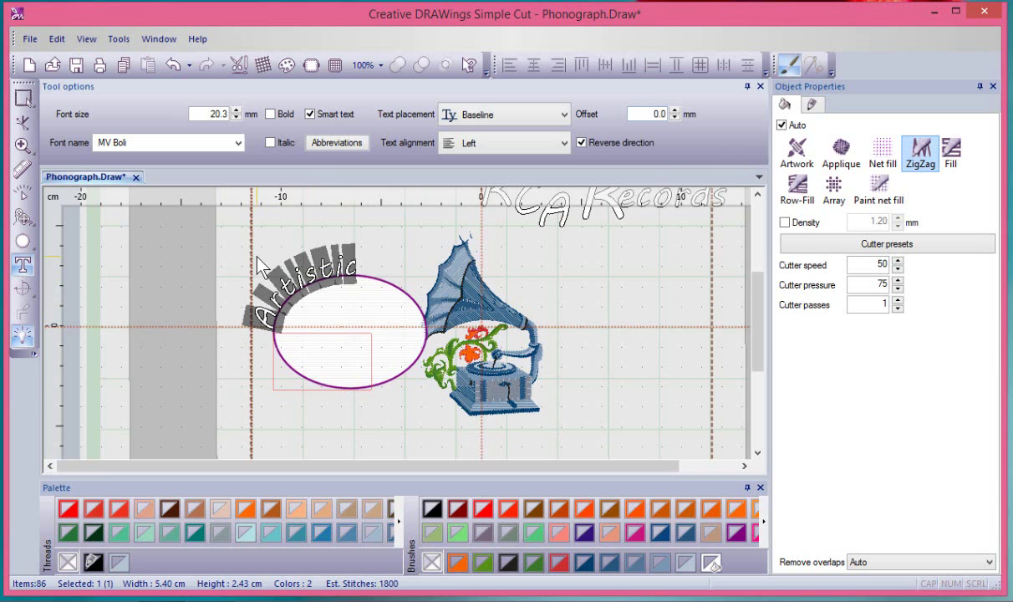
{"action": "left_click", "coordinate": [650, 113]}
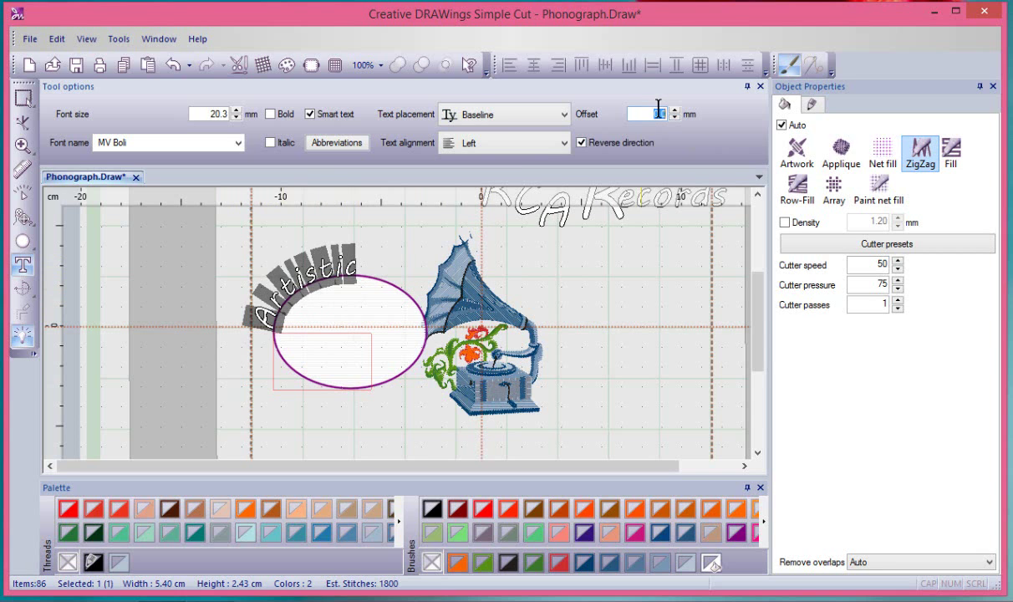
{"action": "left_click", "coordinate": [648, 114]}
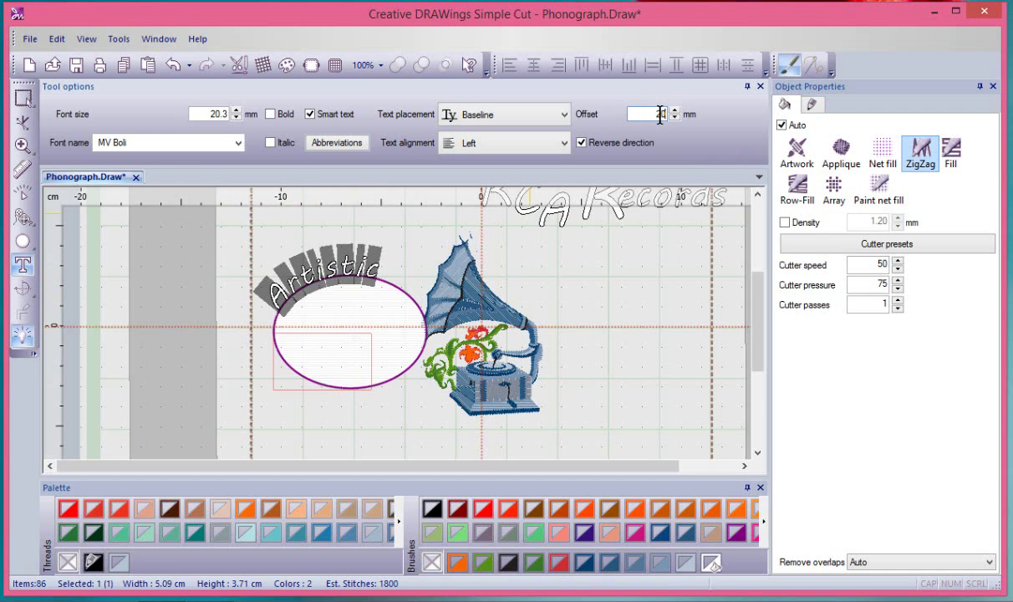
{"action": "type", "text": "200"}
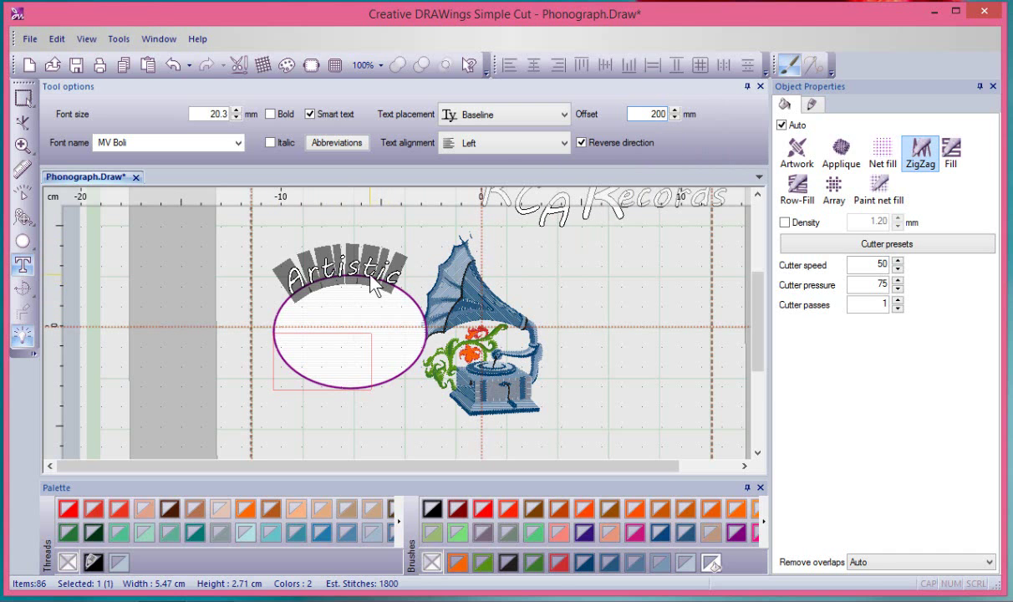
{"action": "mouse_move", "coordinate": [20, 99]}
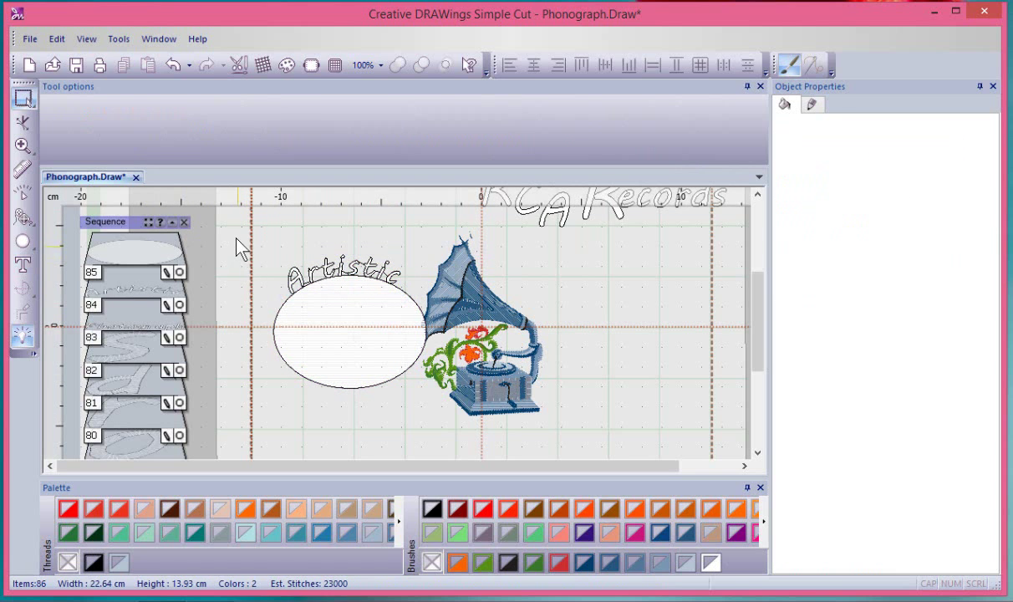
{"action": "left_click", "coordinate": [352, 351]}
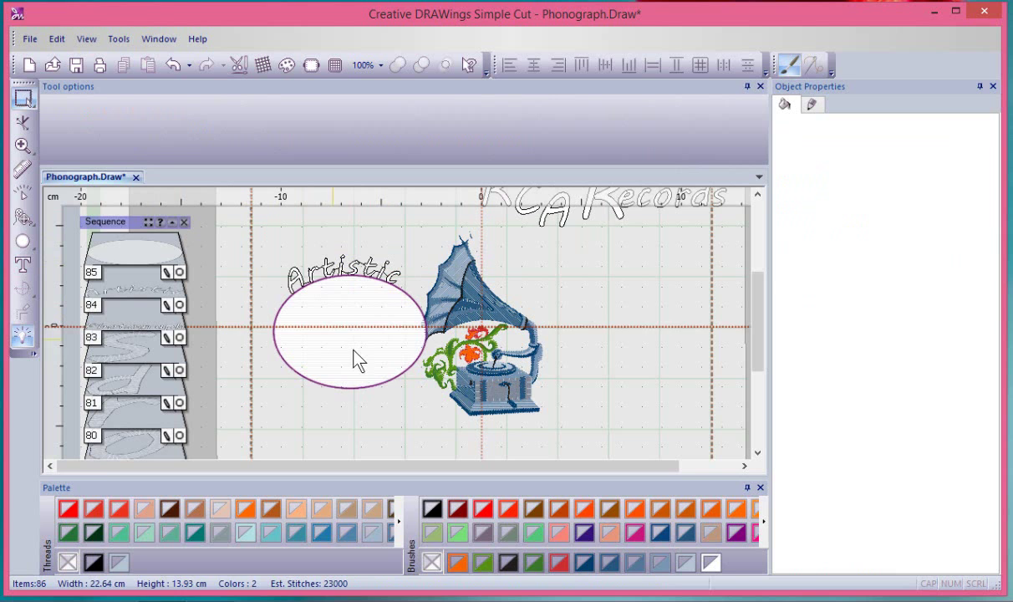
{"action": "left_click", "coordinate": [351, 335]}
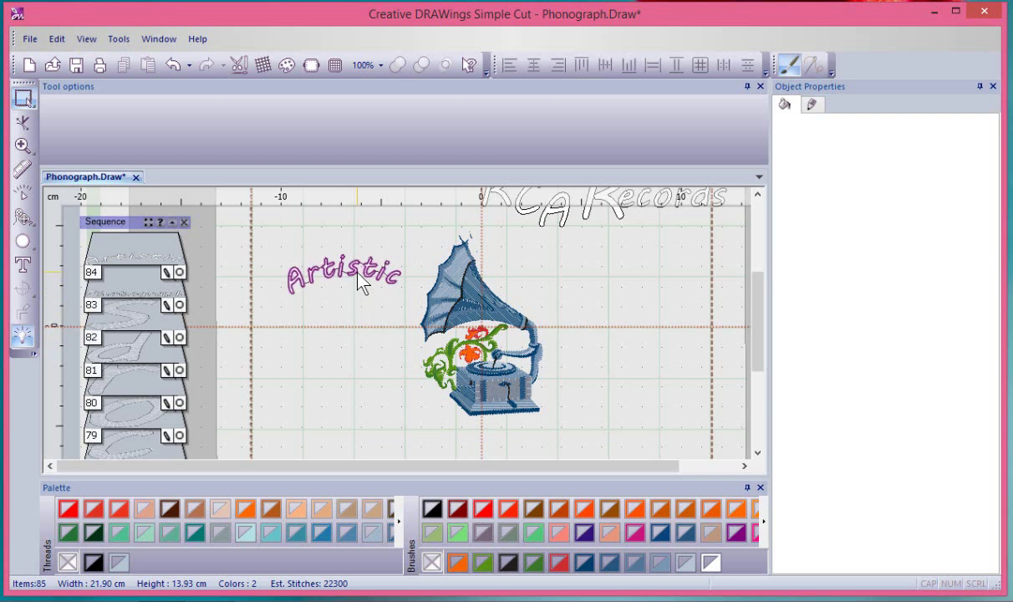
{"action": "left_click", "coordinate": [342, 276]}
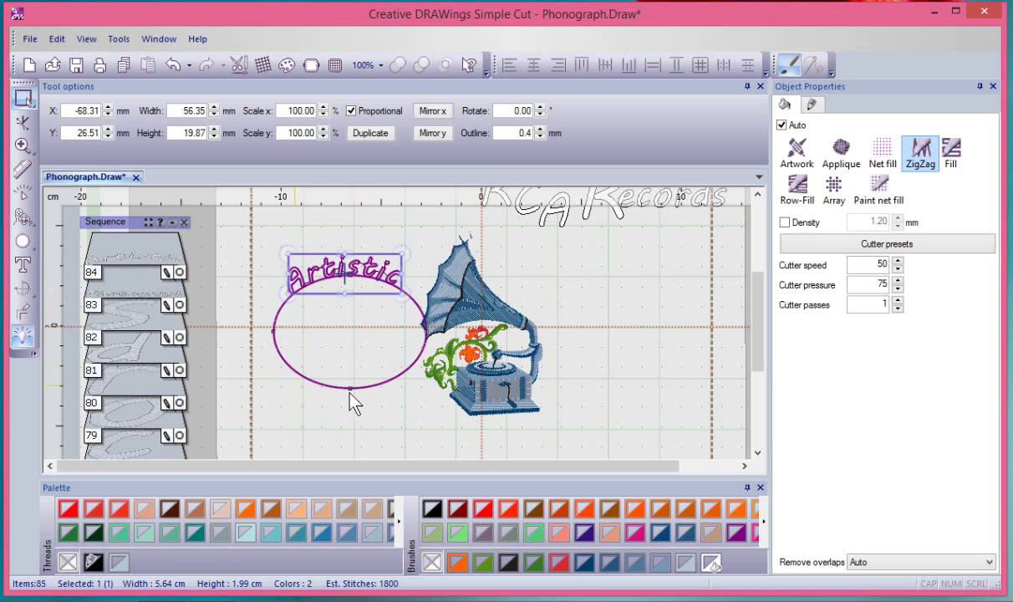
{"action": "mouse_move", "coordinate": [421, 318]}
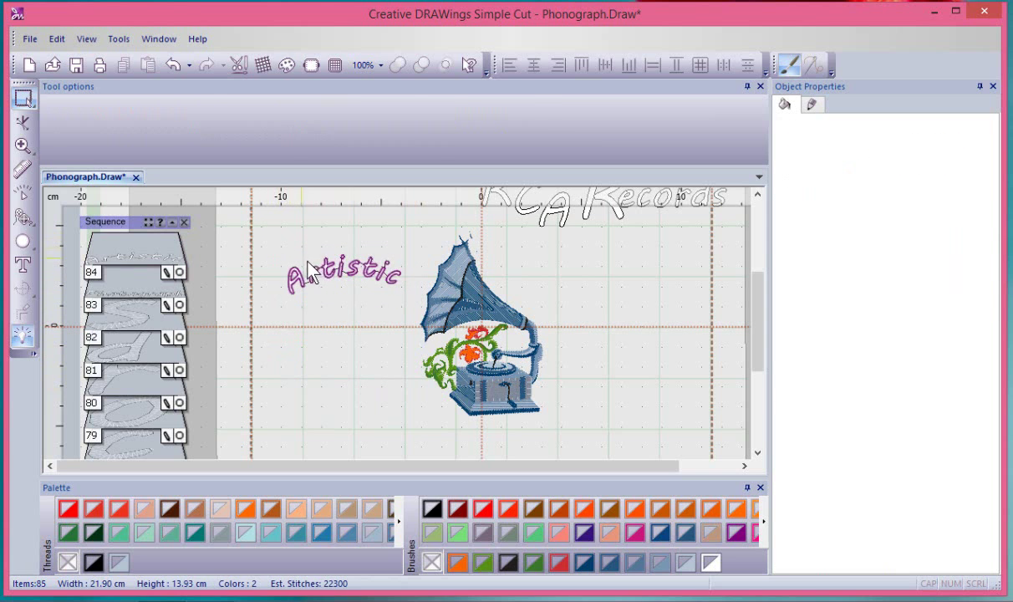
{"action": "left_click", "coordinate": [343, 276]}
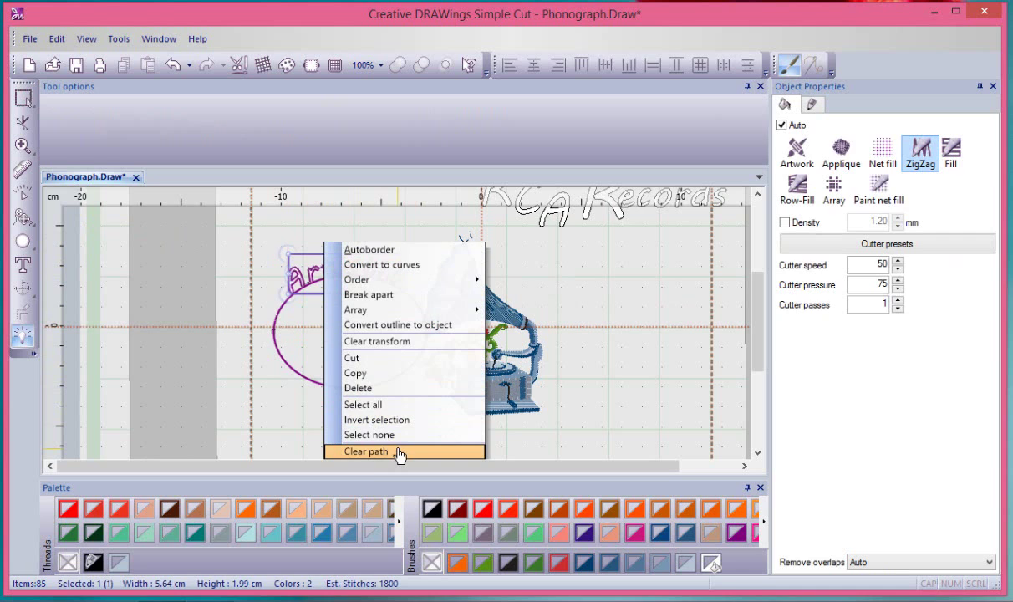
{"action": "mouse_move", "coordinate": [381, 455]}
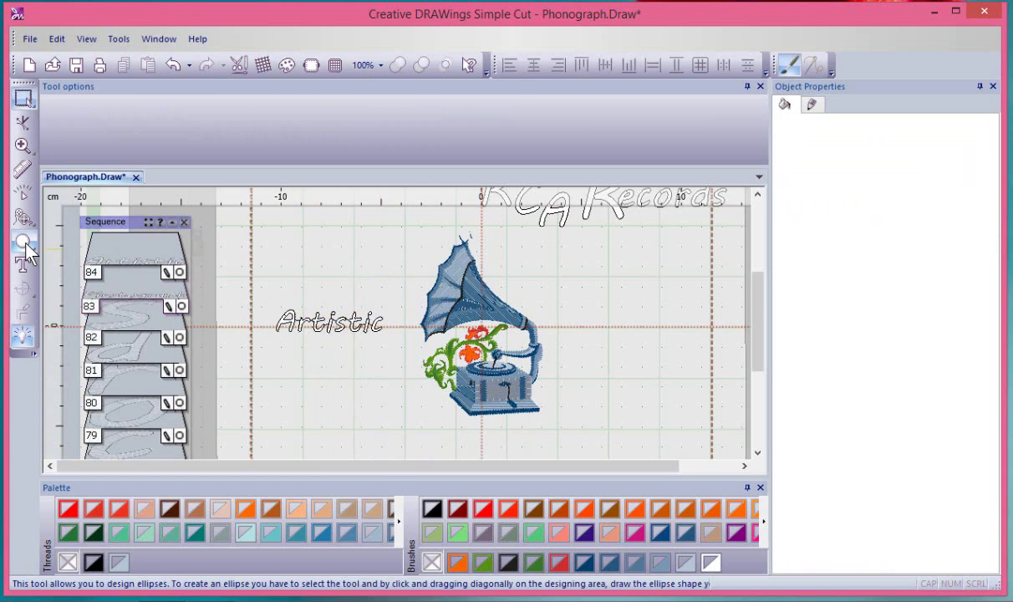
- Draw a circle below the now-straight word 'Artistic'
{"action": "left_click_drag", "start_coordinate": [281, 360], "coordinate": [338, 410]}
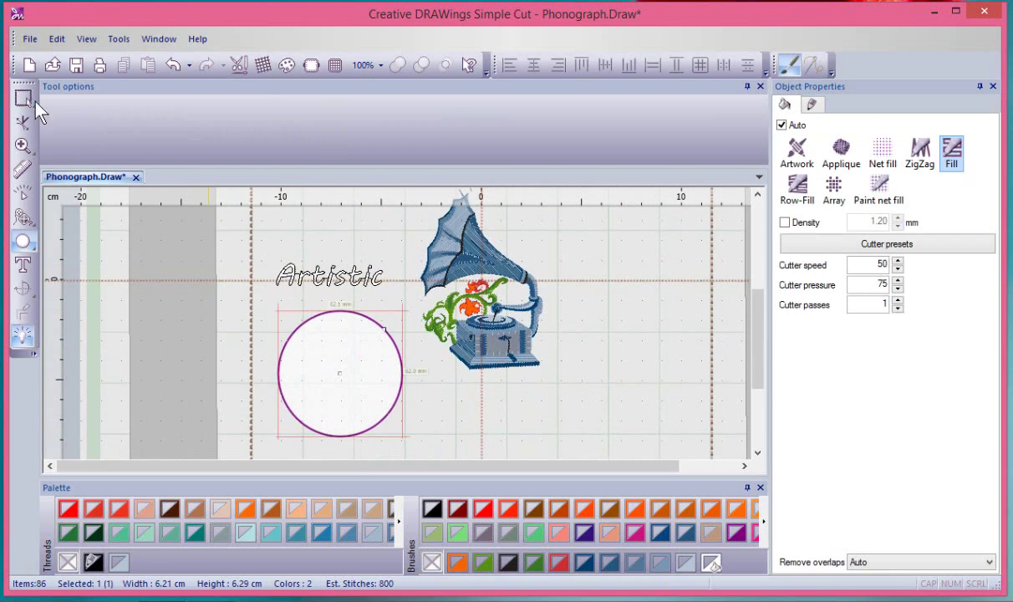
- Select 'Artistic' with the circle and apply the circle as its path
{"action": "left_click", "coordinate": [23, 99]}
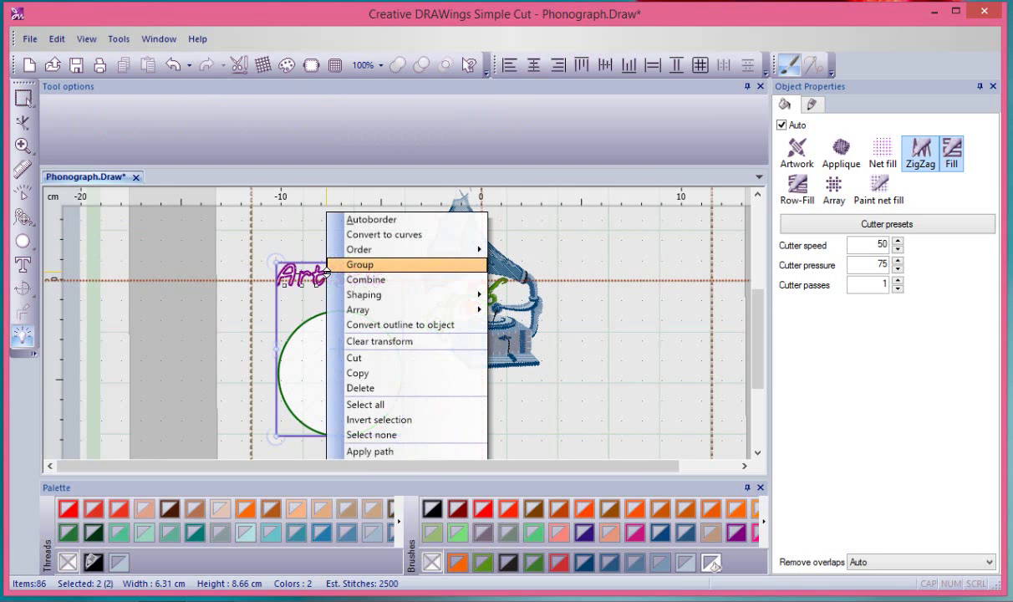
{"action": "left_click", "coordinate": [359, 264]}
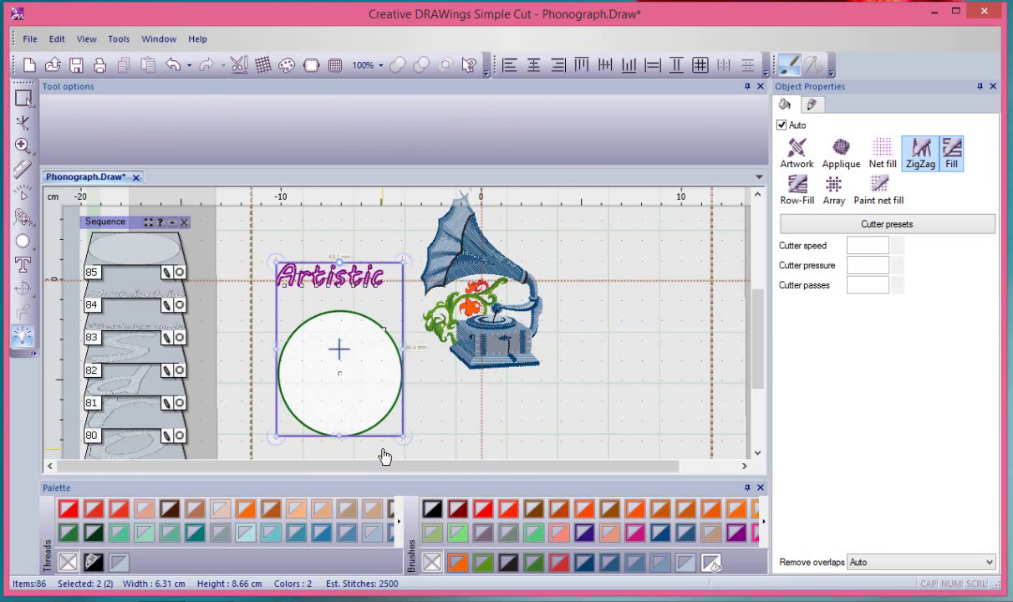